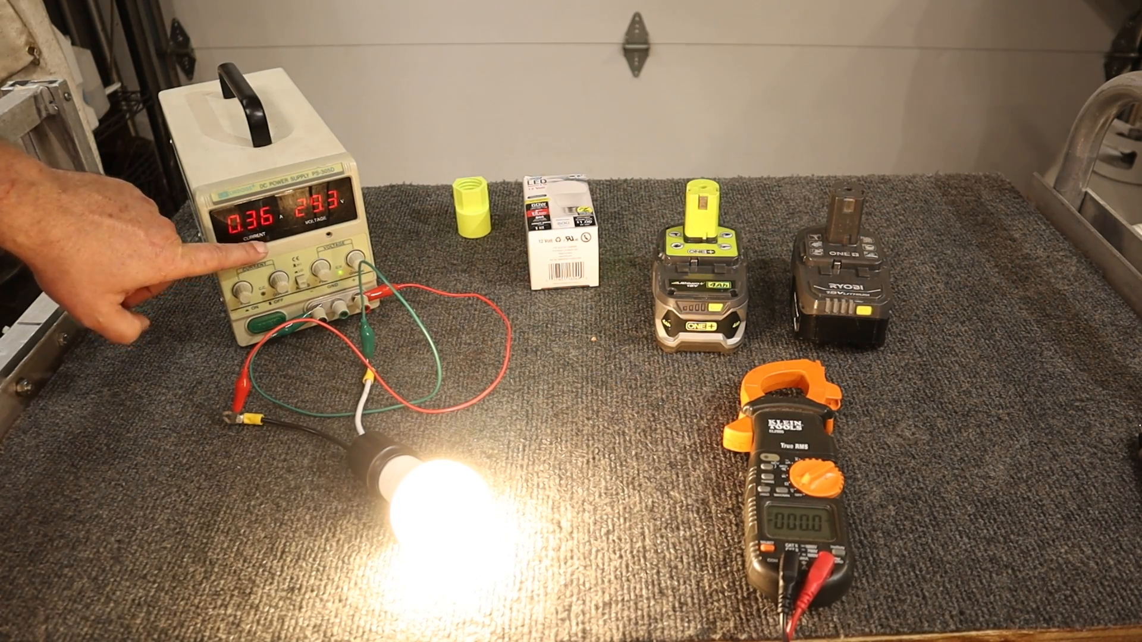
mouse_move(73, 408)
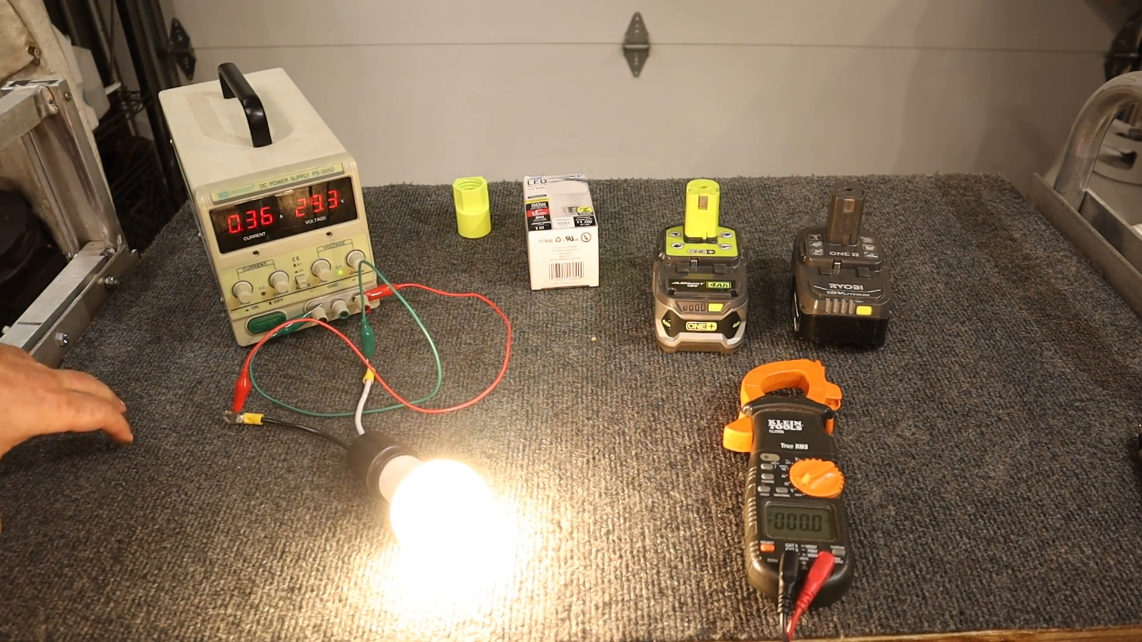